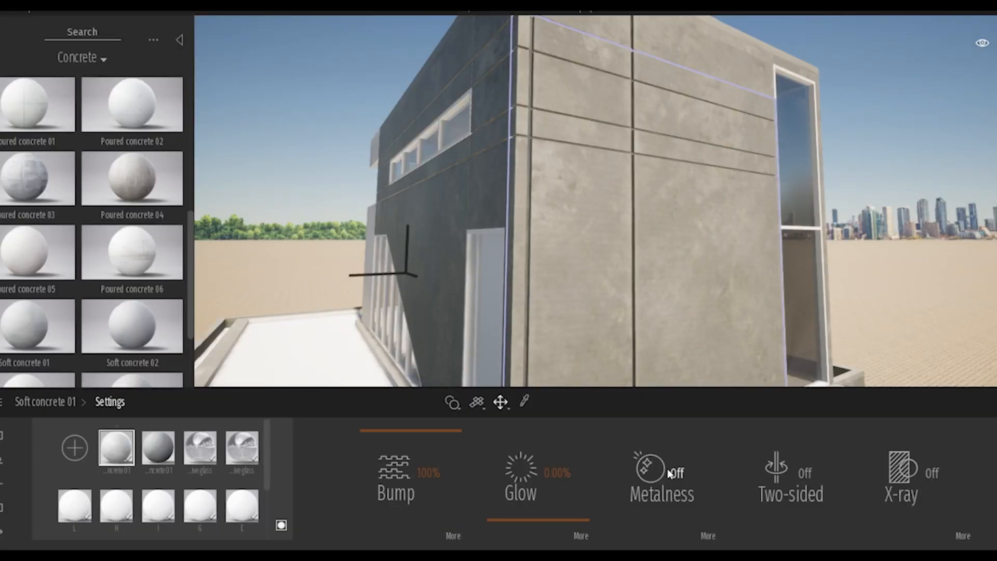
Step: Switch from material settings to the Context panel with its landscaping tools
{"action": "left_click", "coordinate": [674, 474]}
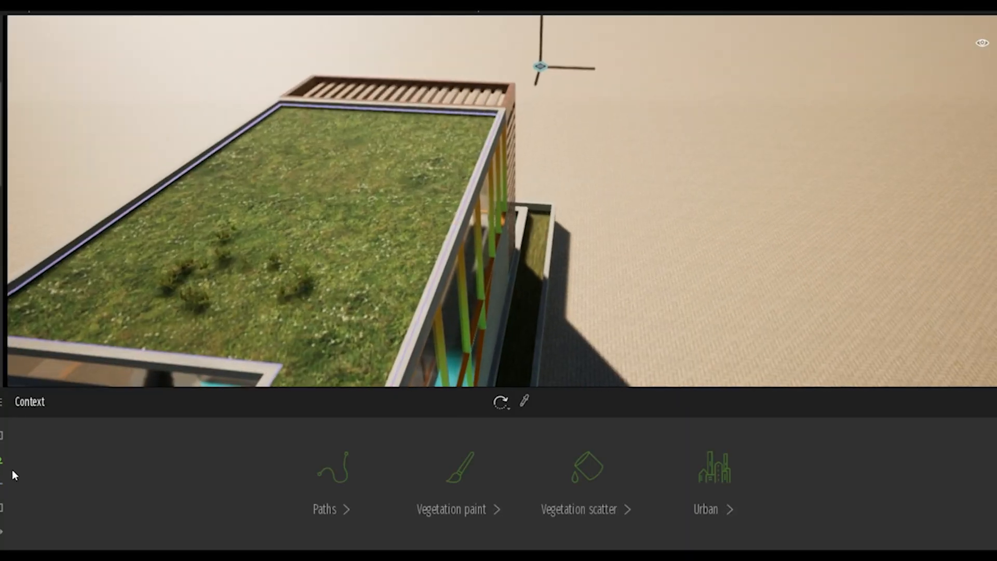
Step: Scatter Long grass 01, Long grass 02 and Dry Grass 01 densely across the green roof
{"action": "left_click", "coordinate": [459, 473]}
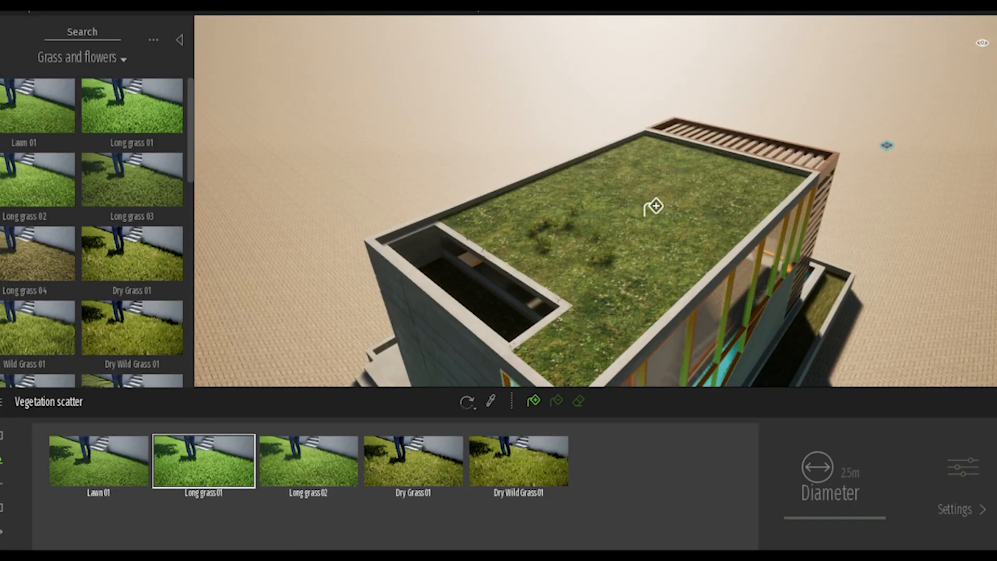
{"action": "left_click", "coordinate": [308, 466]}
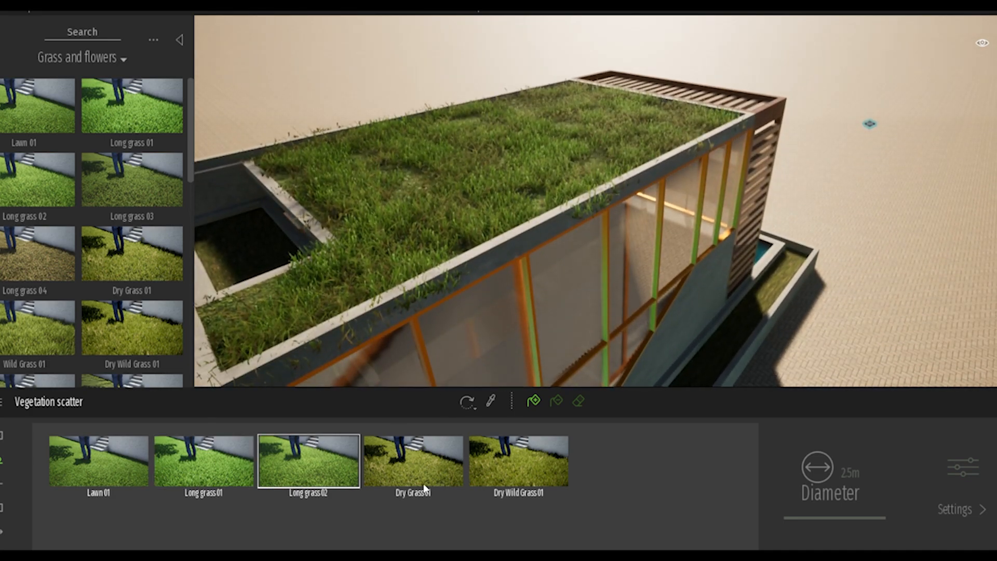
{"action": "left_click", "coordinate": [413, 469]}
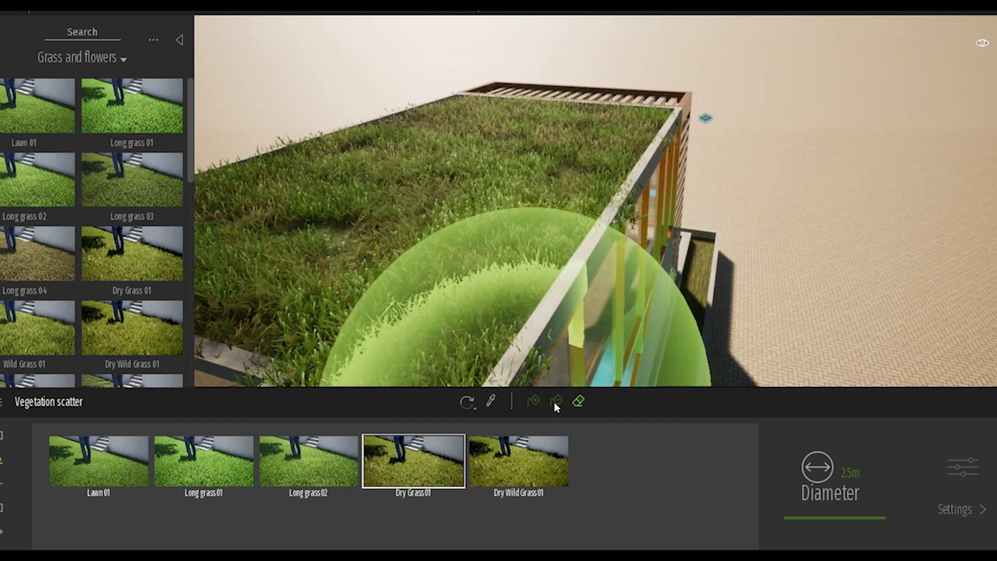
{"action": "left_click", "coordinate": [519, 471]}
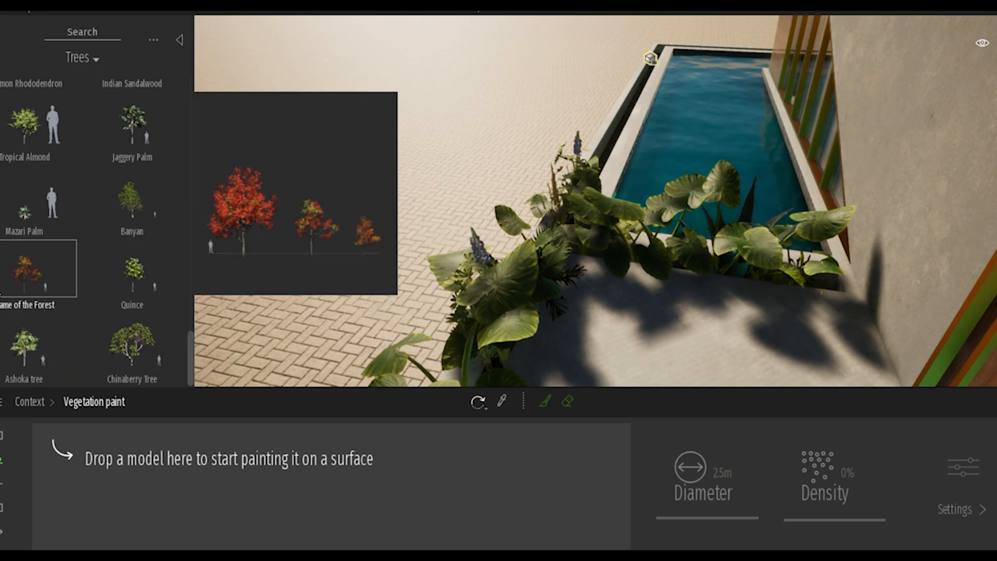
{"action": "mouse_move", "coordinate": [10, 272]}
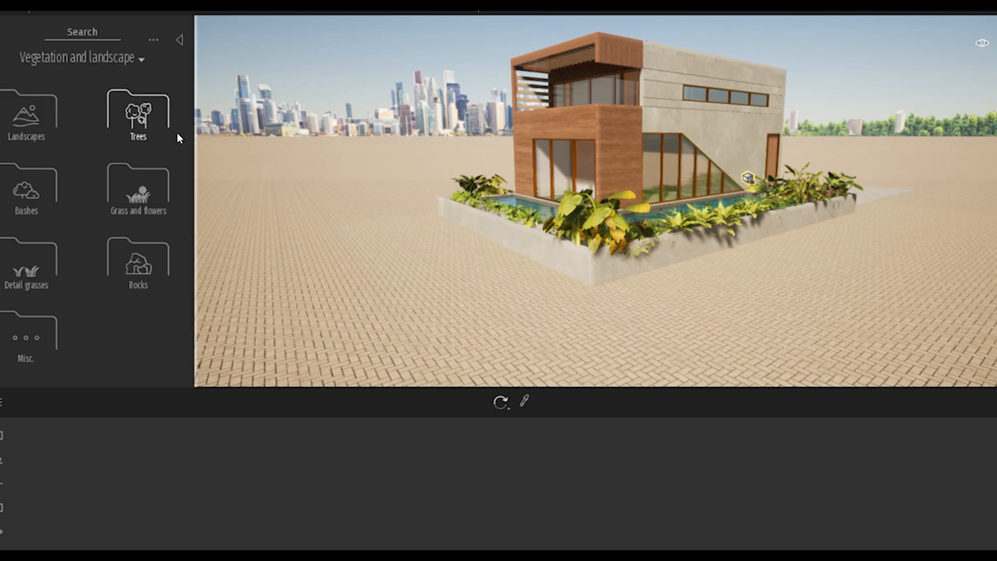
Step: Add a grass landscape from the Landscapes library beneath the house
{"action": "left_click", "coordinate": [26, 115]}
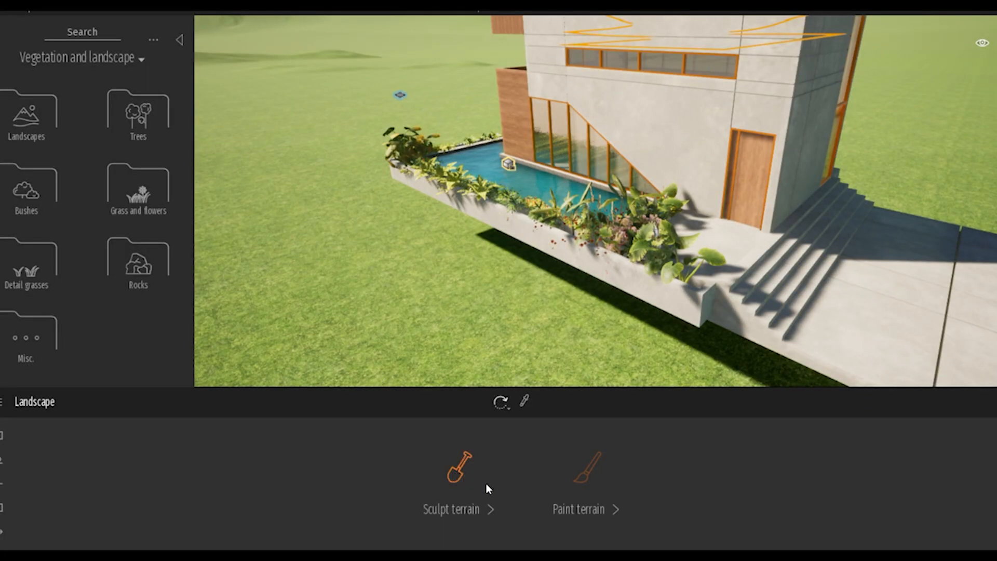
Step: Raise rolling hills and ridges around the house with the Sculpt terrain brush
{"action": "left_click", "coordinate": [459, 472]}
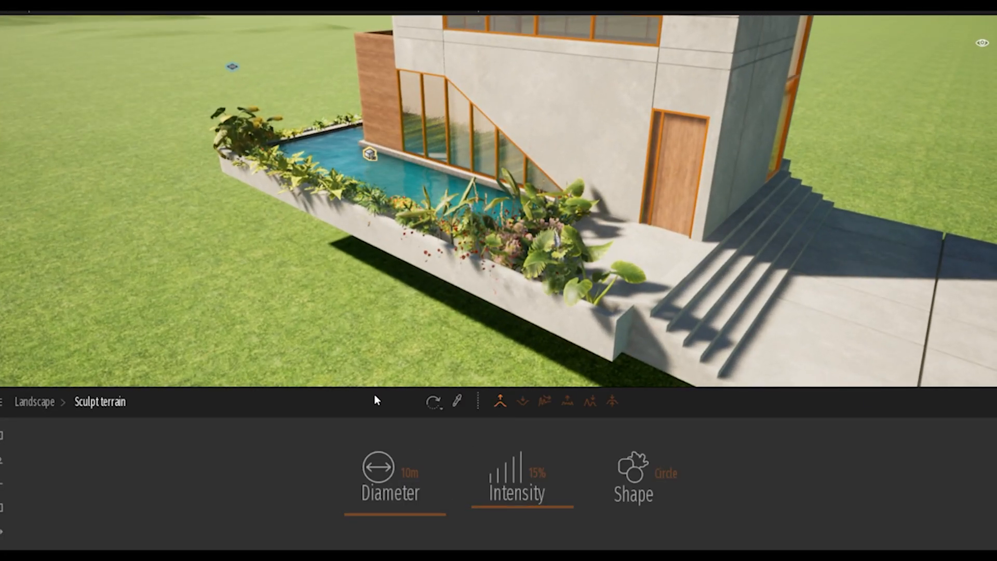
{"action": "mouse_move", "coordinate": [416, 310]}
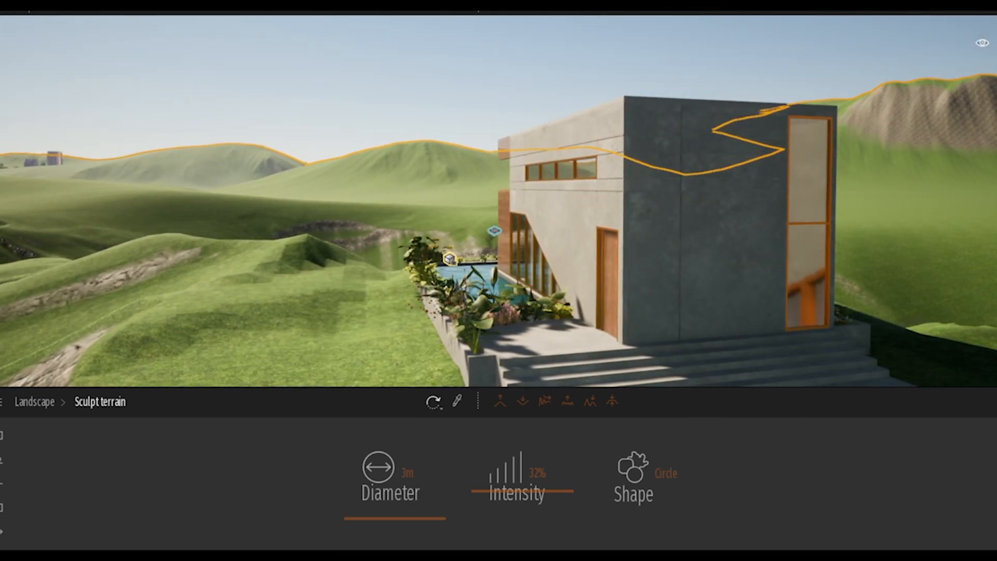
{"action": "left_click", "coordinate": [21, 9]}
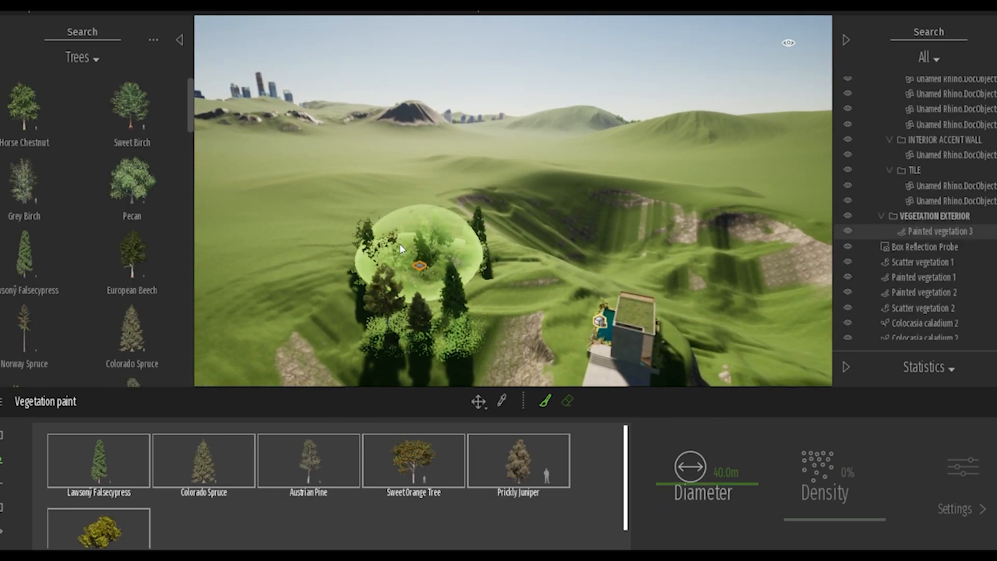
Step: Paint spruce, pine and other trees across the hillside with a 40m brush
{"action": "left_click_drag", "start_coordinate": [414, 255], "coordinate": [693, 198]}
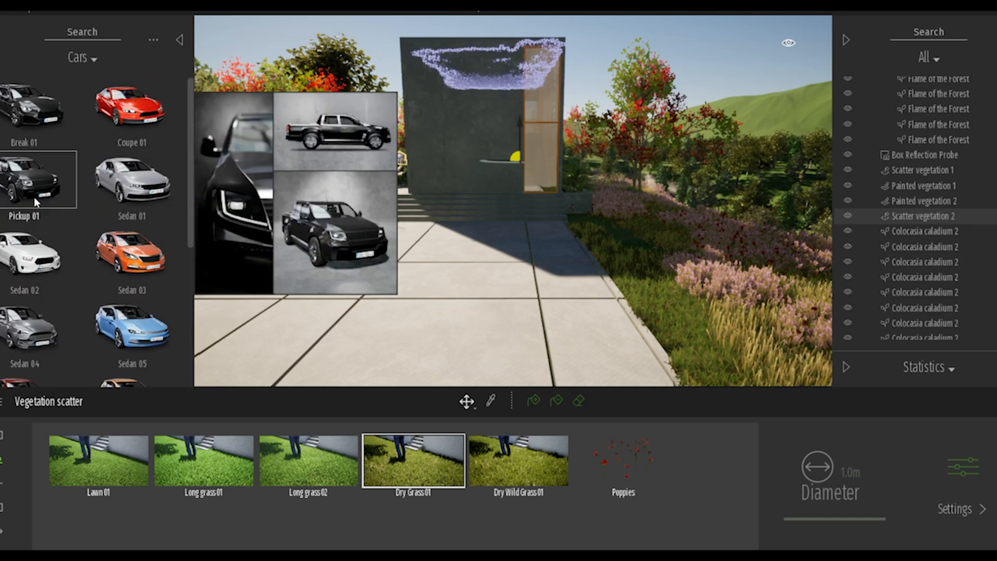
Step: Place the Pickup 01 truck from the Cars library beside the house
{"action": "left_click", "coordinate": [31, 104]}
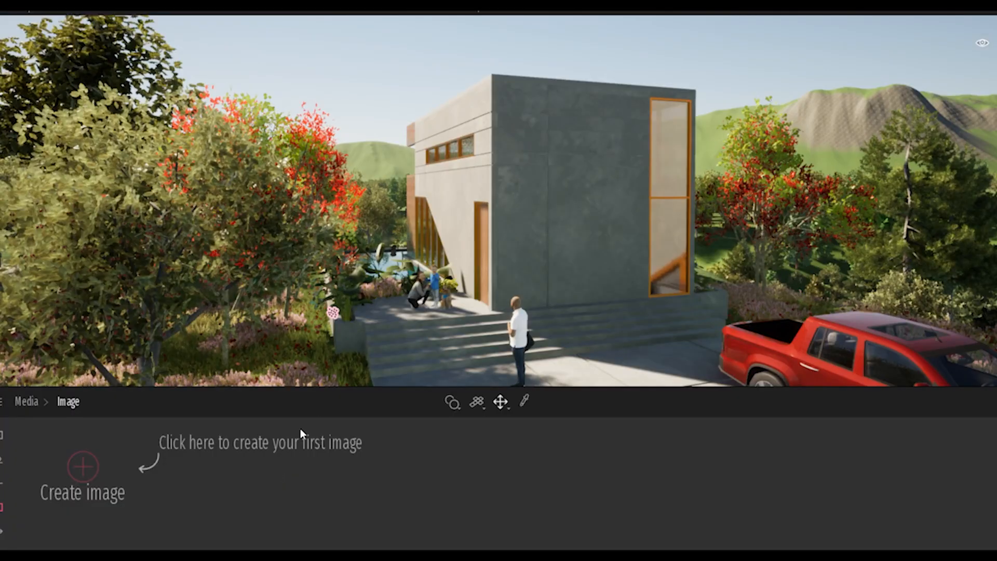
Step: Create Image1 and set its Localization time of day to about 10:20 mid-morning
{"action": "left_click", "coordinate": [81, 468]}
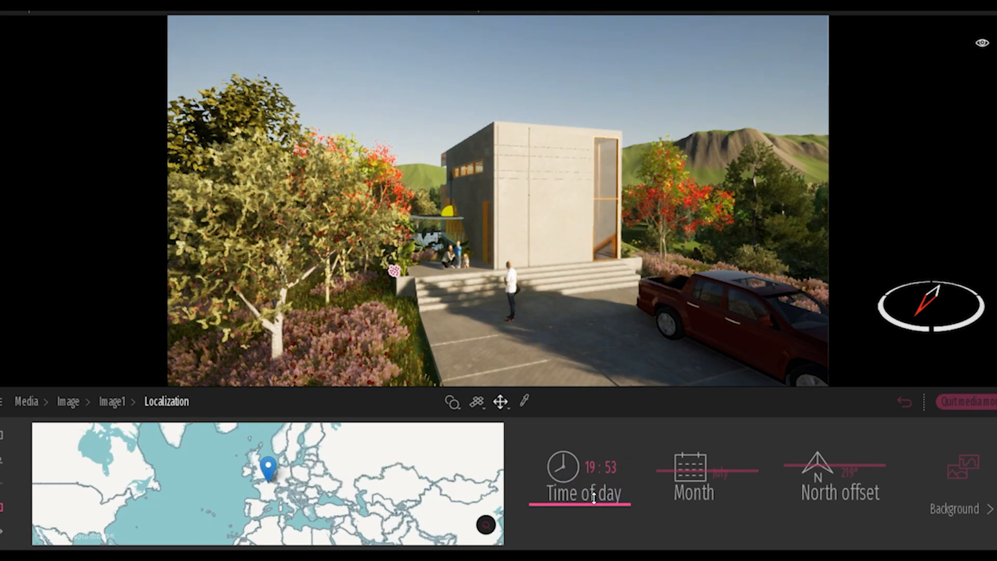
{"action": "left_click_drag", "start_coordinate": [595, 467], "coordinate": [563, 467]}
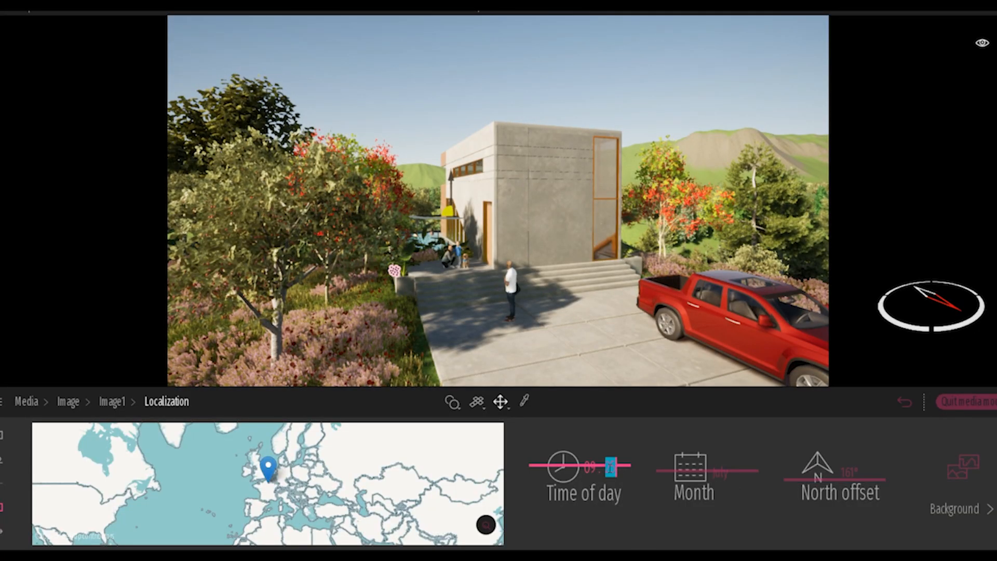
{"action": "left_click_drag", "start_coordinate": [610, 466], "coordinate": [565, 474]}
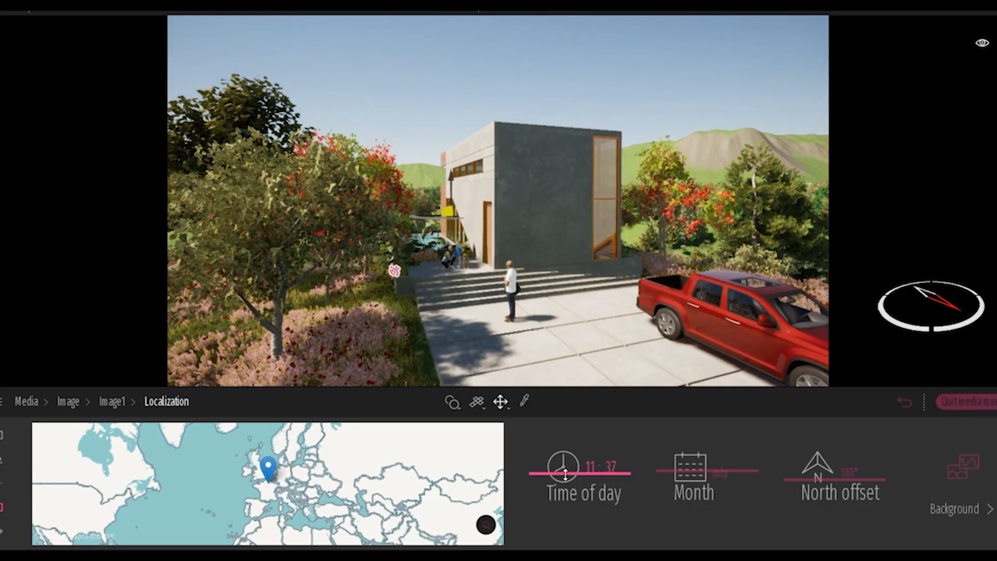
{"action": "left_click_drag", "start_coordinate": [585, 469], "coordinate": [563, 469]}
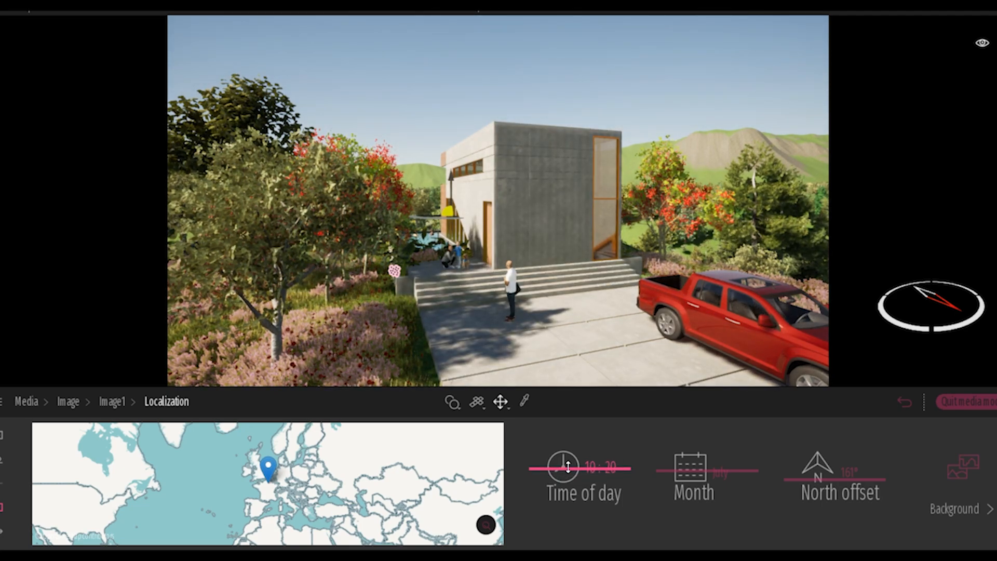
{"action": "left_click_drag", "start_coordinate": [585, 468], "coordinate": [565, 468]}
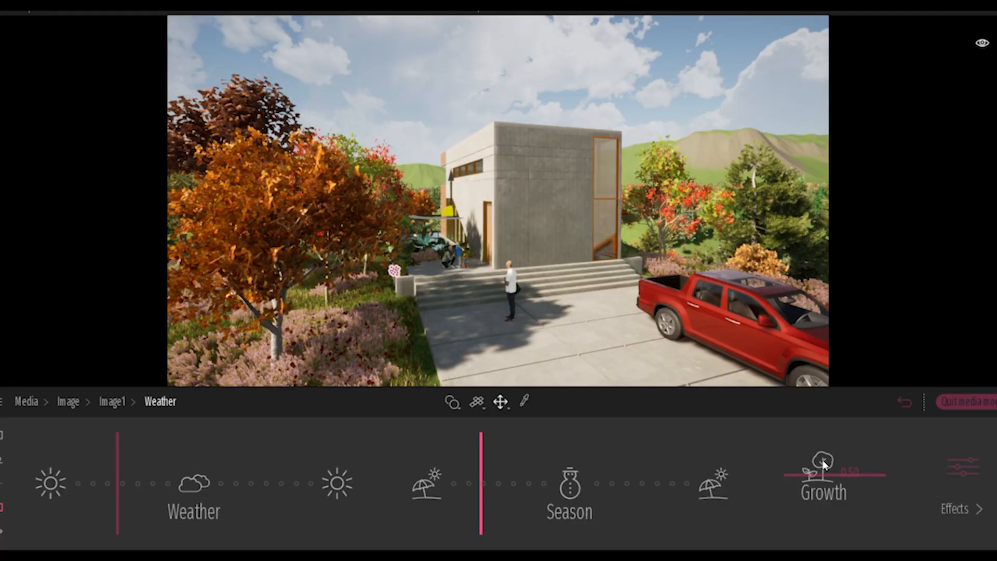
Step: Adjust Image1's vegetation Growth in the Weather settings for the autumn look
{"action": "left_click", "coordinate": [112, 402]}
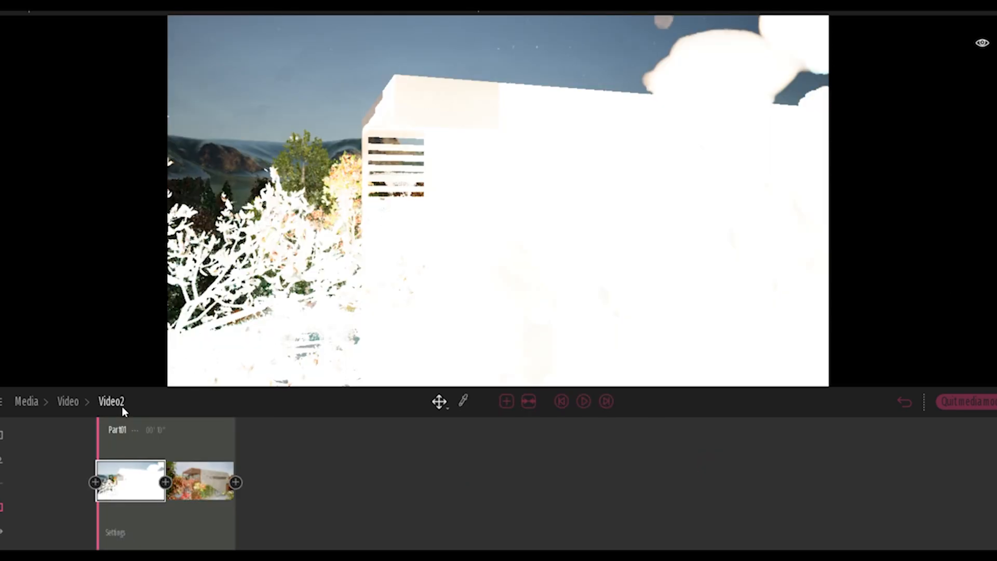
Step: Add a second keyframe shot to Video2 and select it in the timeline
{"action": "left_click", "coordinate": [201, 482]}
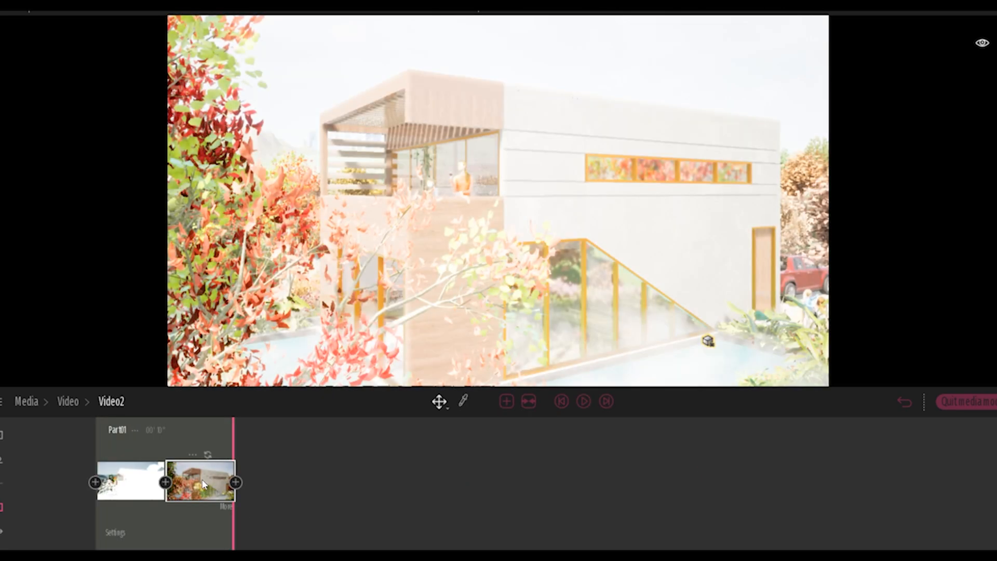
{"action": "left_click", "coordinate": [584, 401]}
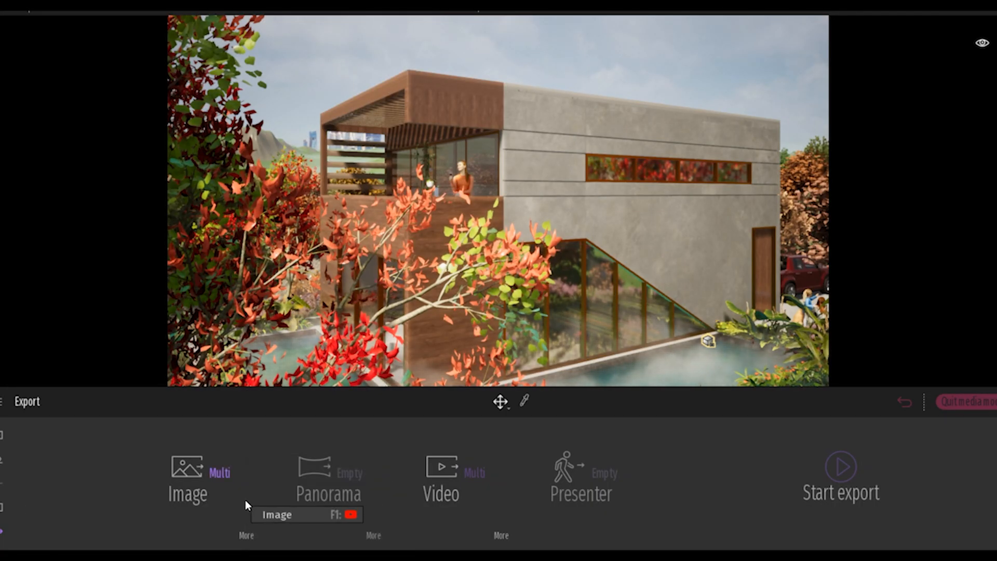
Step: Show the Image (Multi) export list of nine selected stills
{"action": "left_click", "coordinate": [188, 487]}
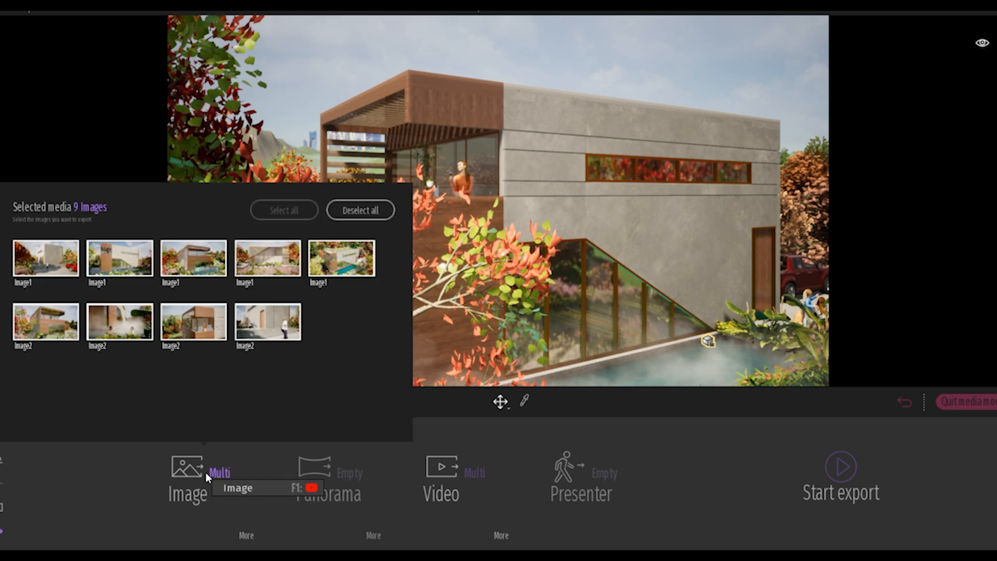
{"action": "mouse_move", "coordinate": [281, 509]}
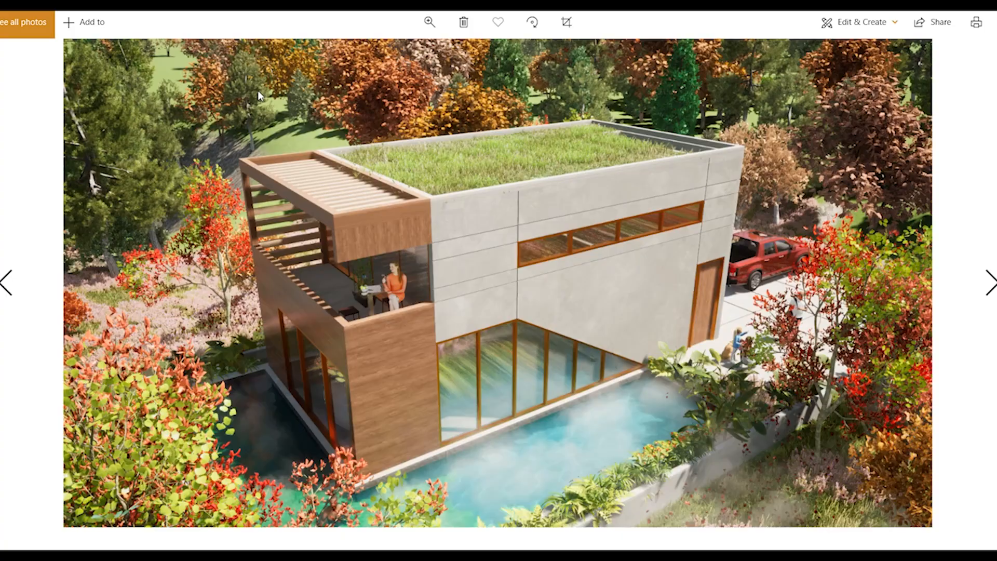
Step: Browse the exported aerial renderings of the house in Microsoft Photos
{"action": "left_click", "coordinate": [990, 281]}
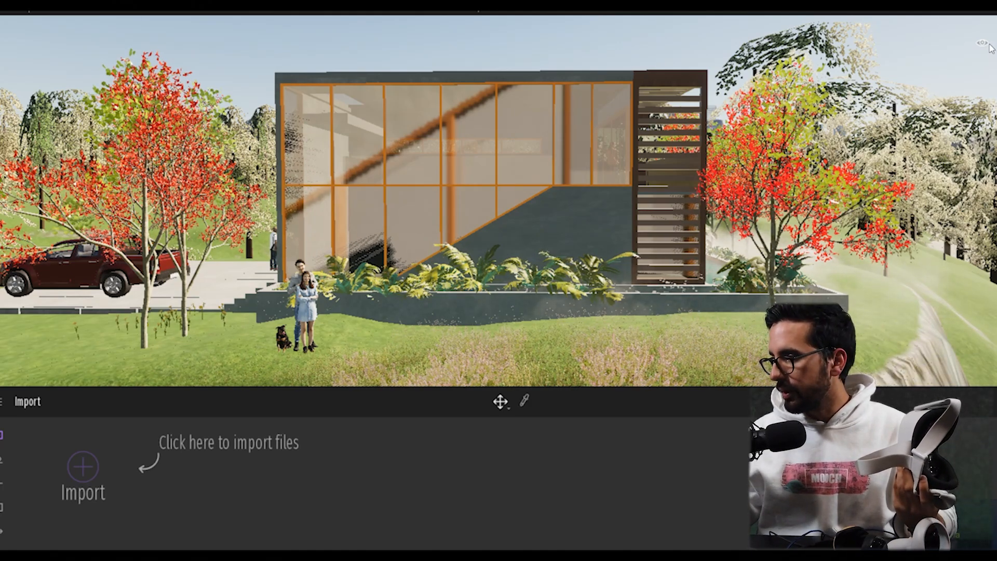
Step: Start VR mode from the viewport display settings' VR section
{"action": "left_click", "coordinate": [984, 41]}
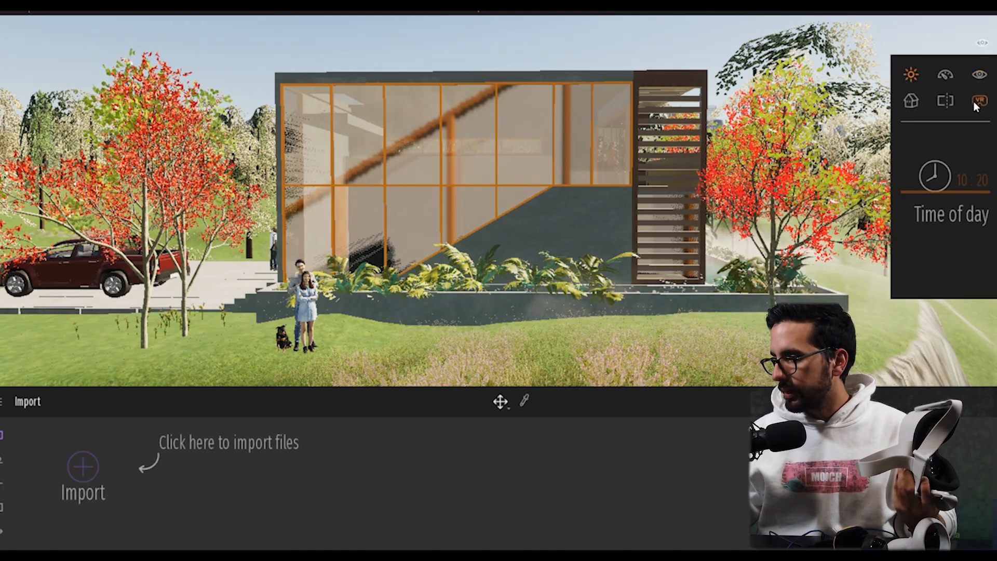
{"action": "left_click", "coordinate": [981, 99]}
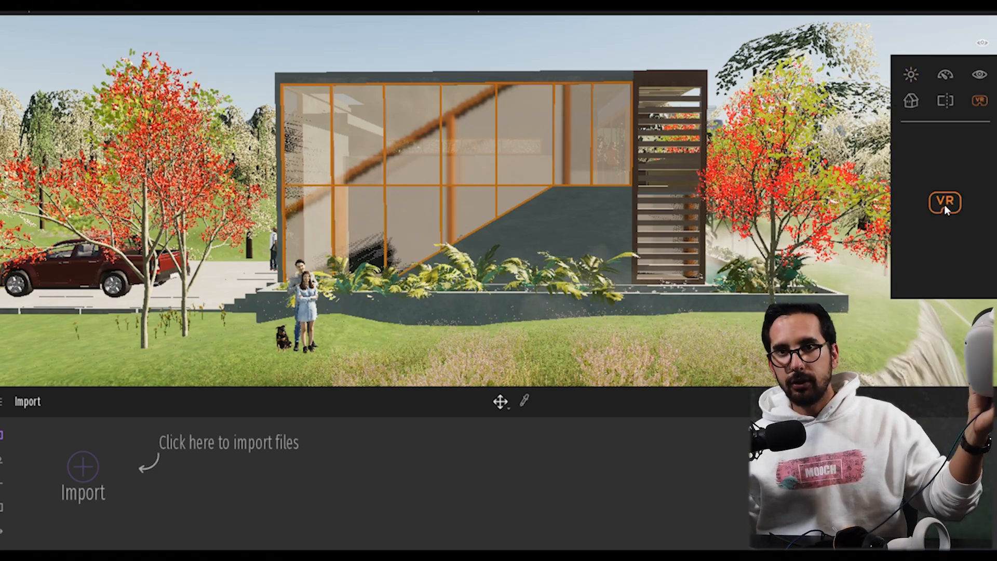
{"action": "left_click", "coordinate": [945, 202]}
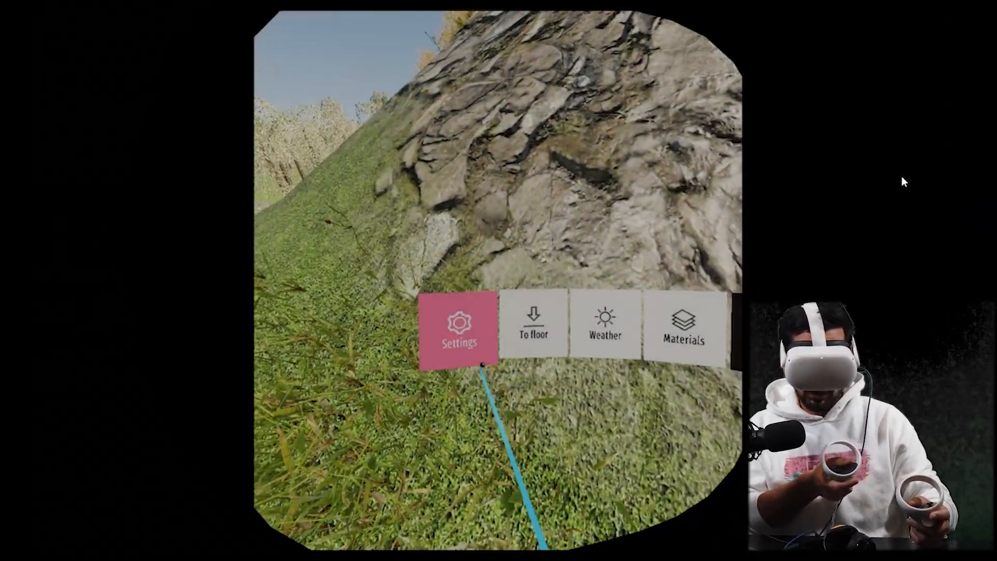
Step: Show the VR settings quality choices: Low, Medium, High and Ultra
{"action": "left_click", "coordinate": [457, 336]}
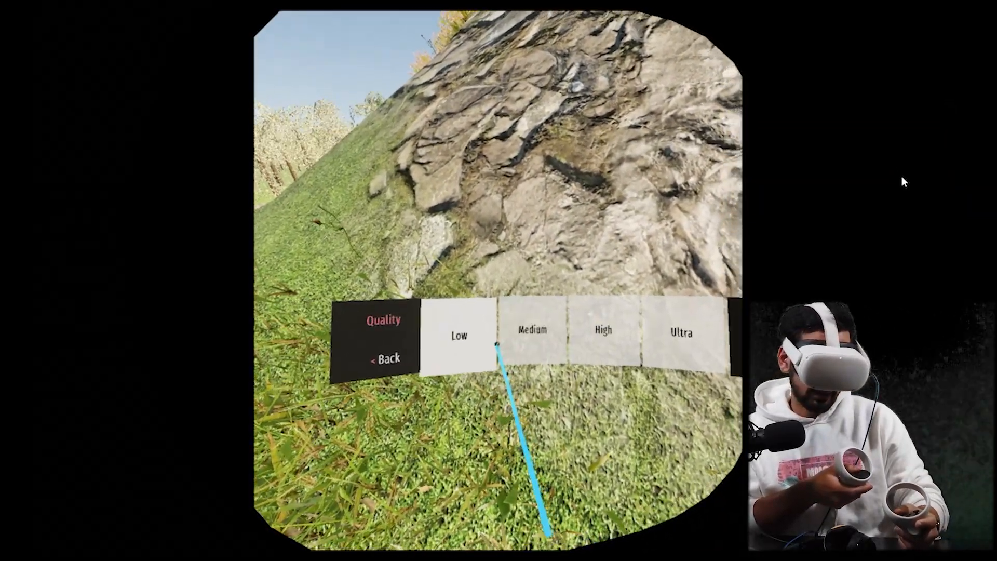